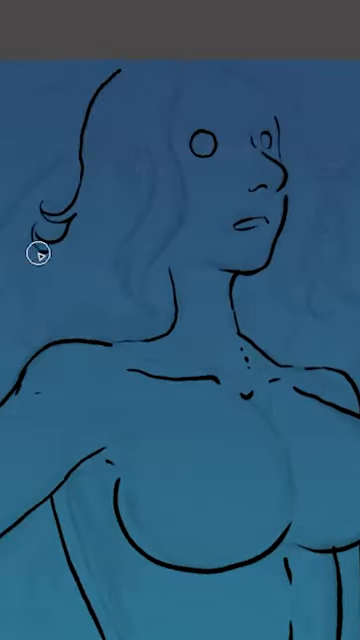
scroll(down, 3)
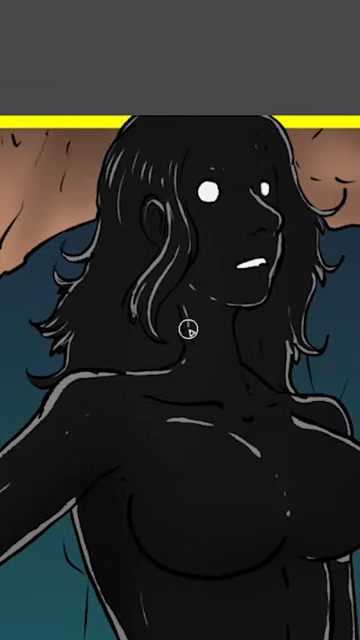
scroll(down, 3)
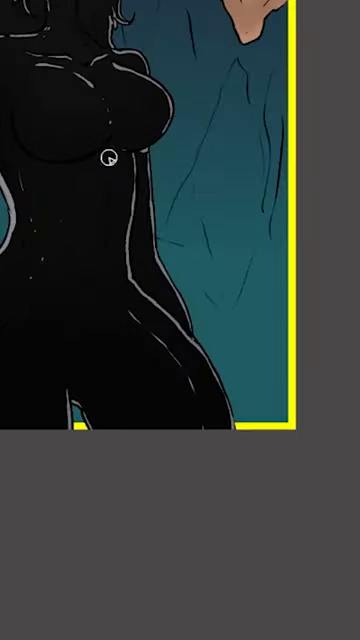